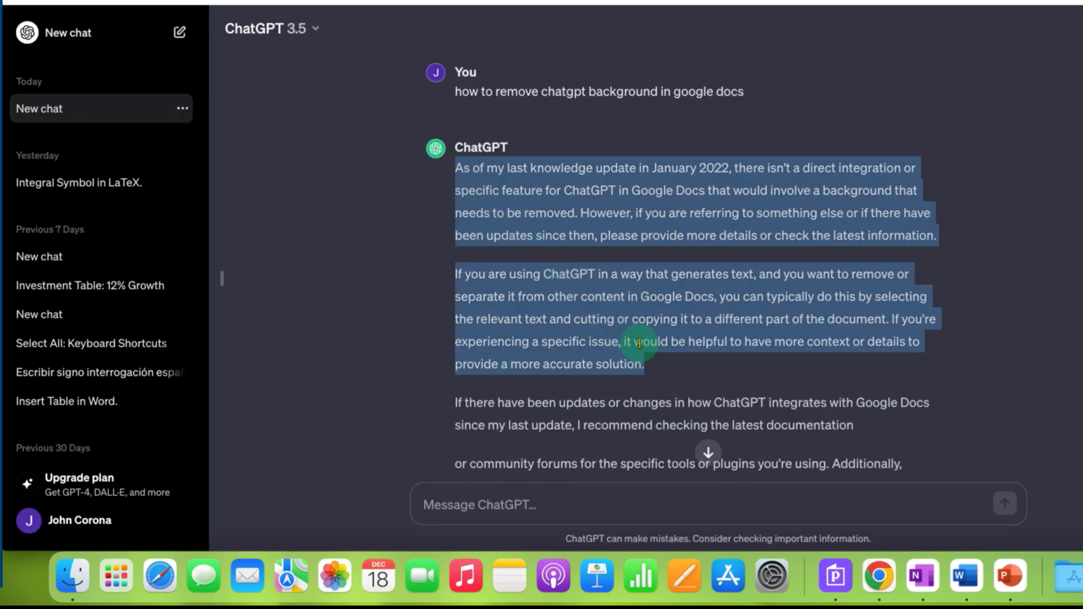
pyautogui.moveTo(603, 198)
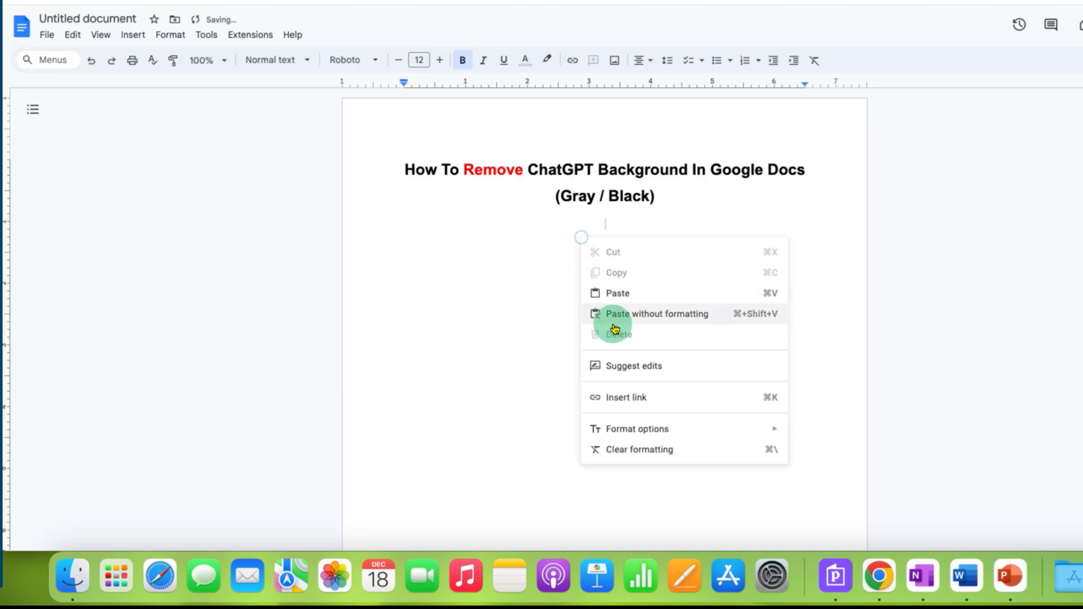
# Step: Paste the copied ChatGPT answer onto the empty line under the bold title
pyautogui.click(656, 313)
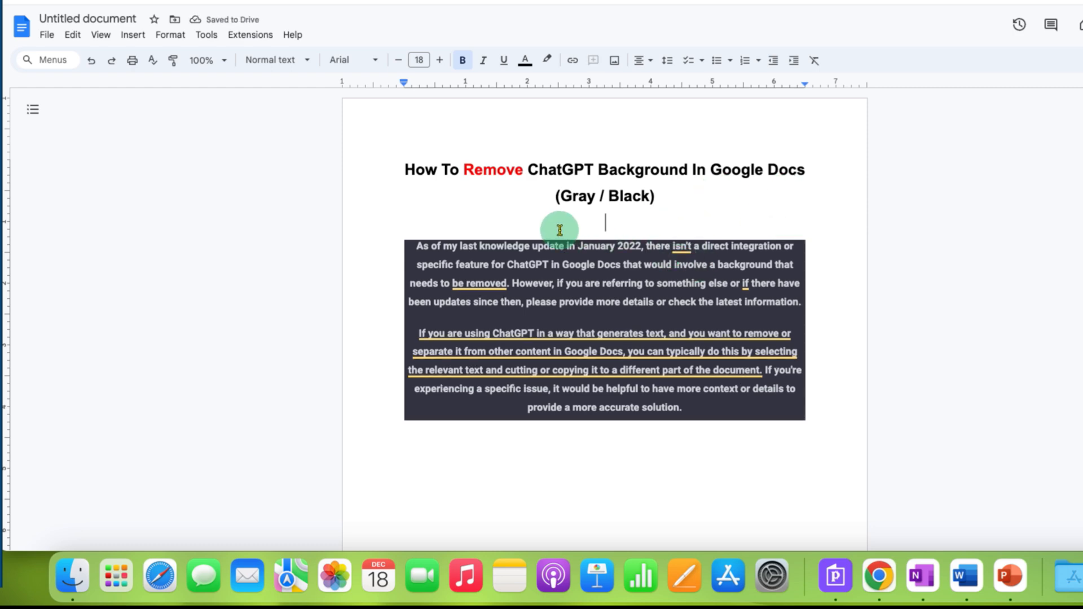
# Step: Apply Borders and shading to the pasted answer to reset its dark paragraph background
pyautogui.moveTo(560, 230); pyautogui.dragTo(714, 424)
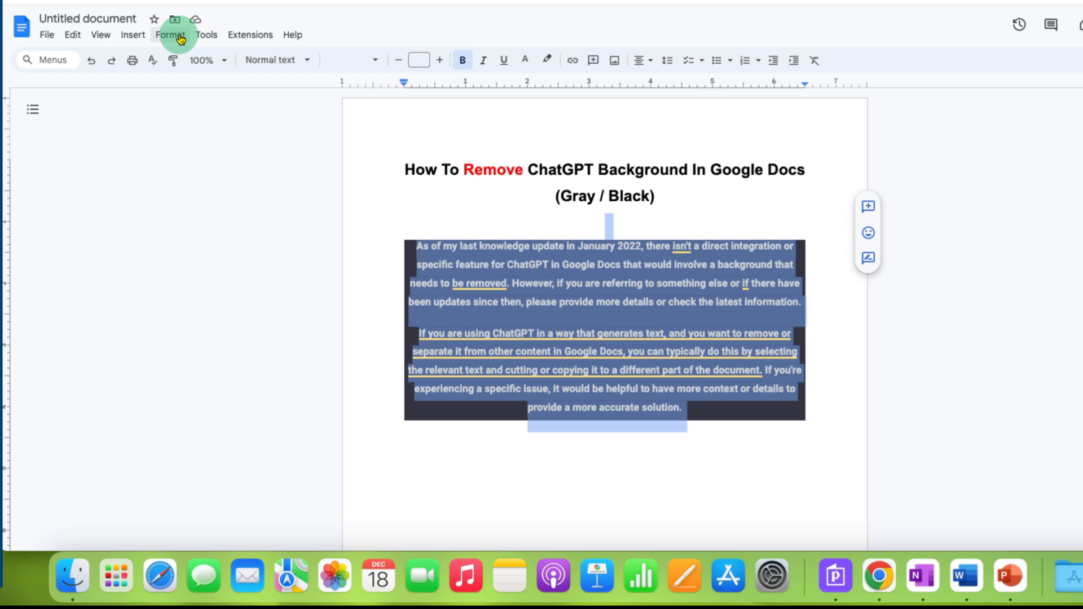
pyautogui.click(170, 34)
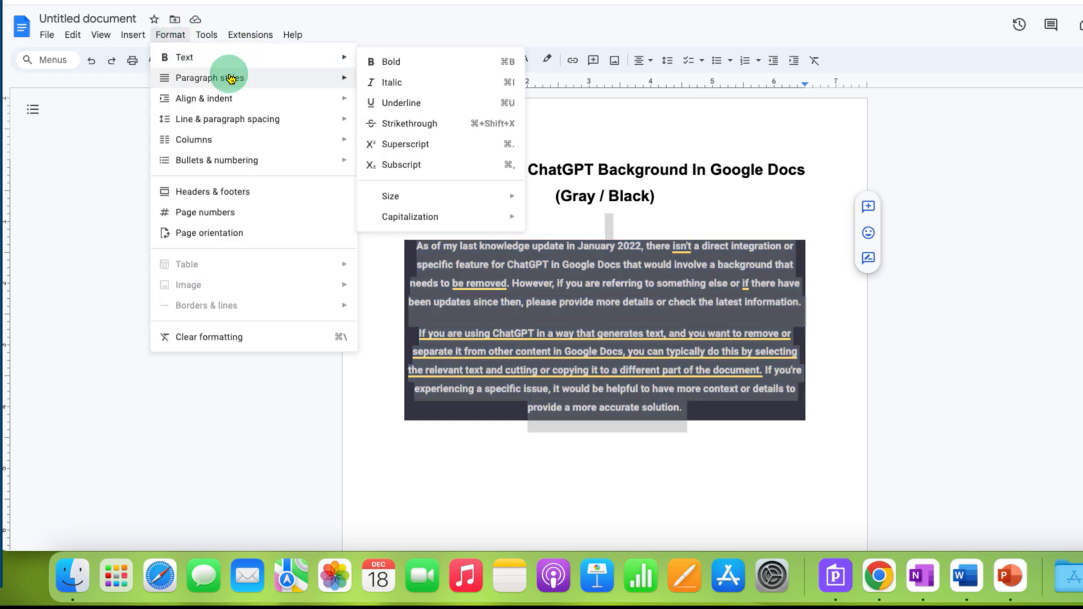
pyautogui.moveTo(211, 77)
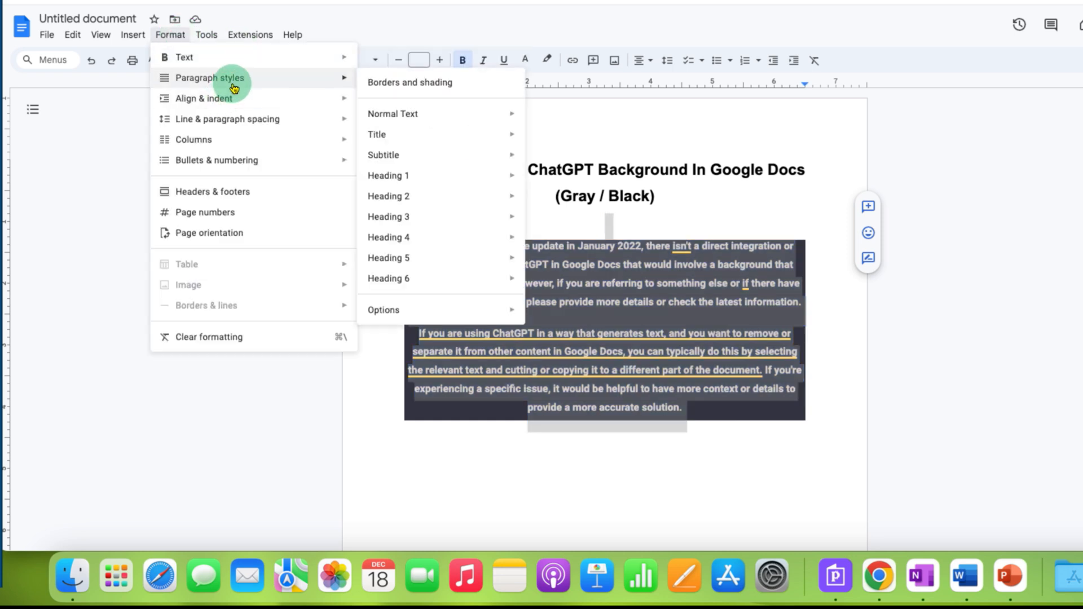
pyautogui.moveTo(440, 82)
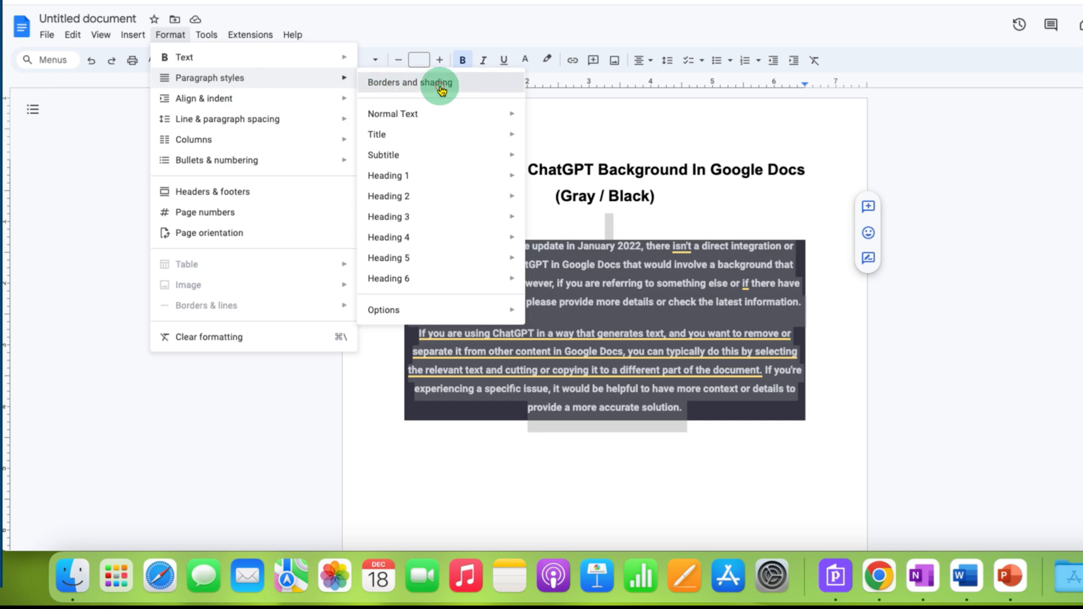
pyautogui.click(410, 83)
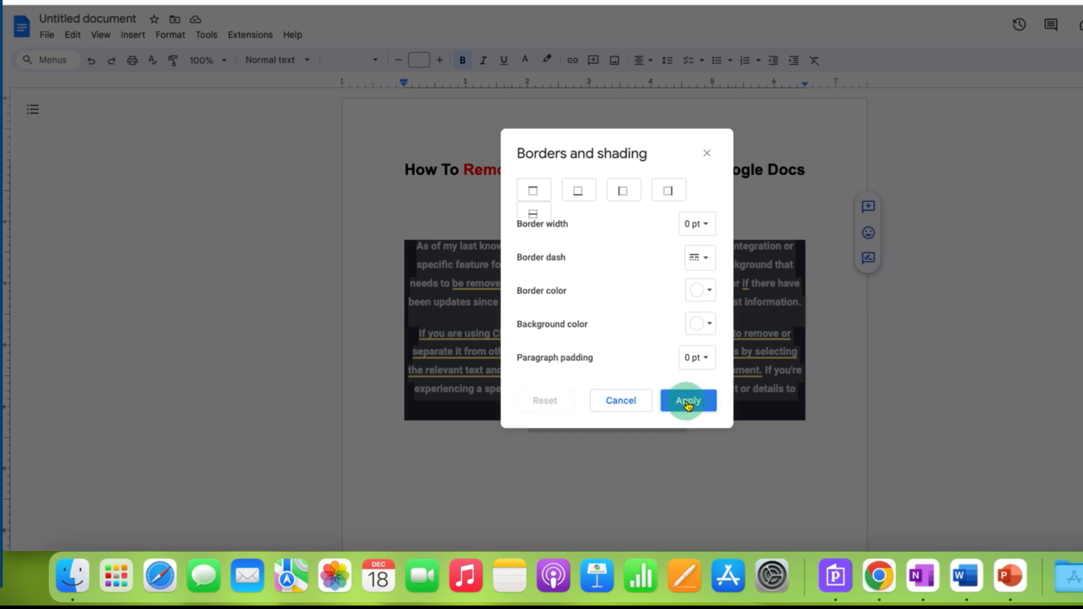
pyautogui.click(686, 400)
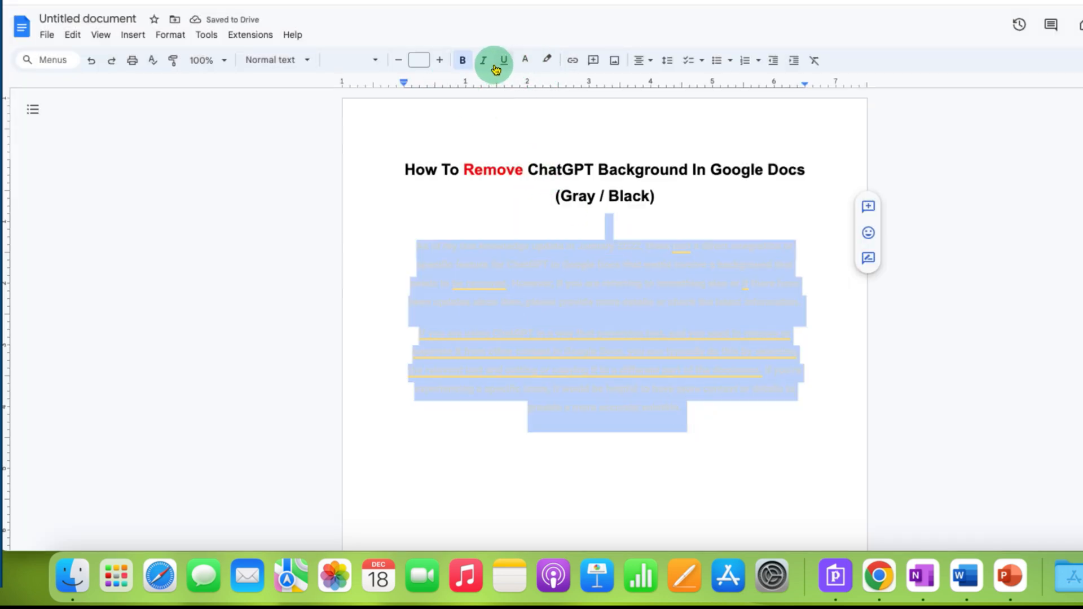
# Step: Set the selected answer's text color to black
pyautogui.click(525, 60)
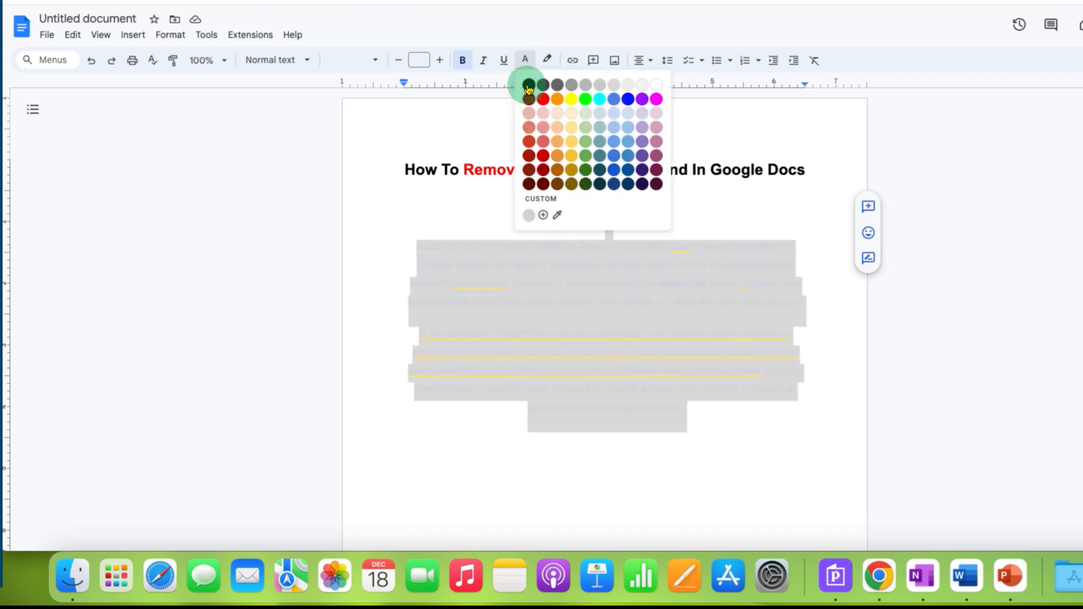
pyautogui.click(528, 84)
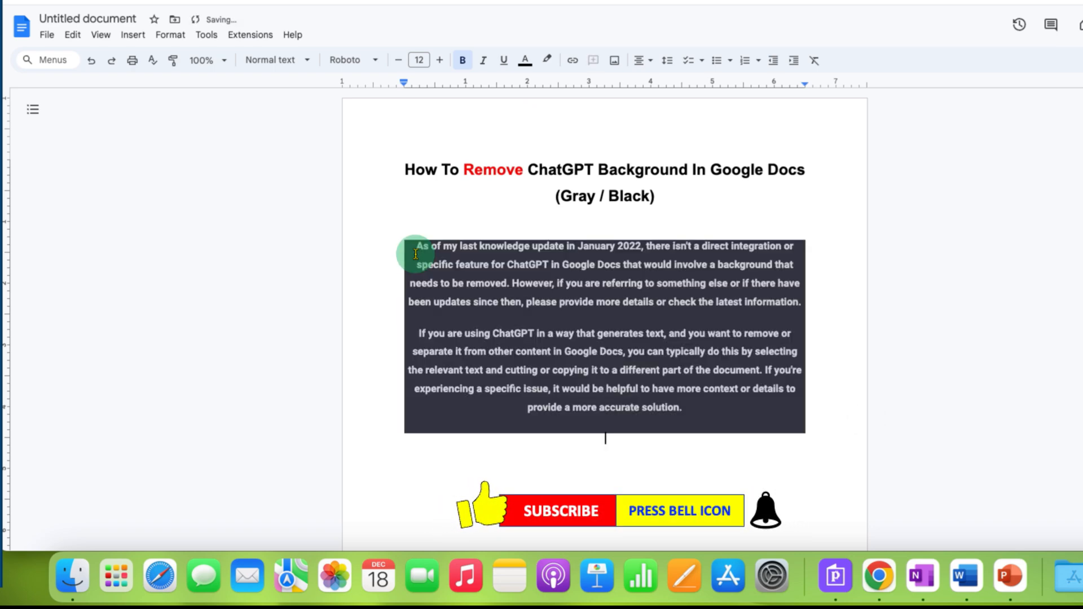
# Step: Delete the dark answer block, then paste the copied text without formatting
pyautogui.moveTo(416, 253); pyautogui.dragTo(621, 390)
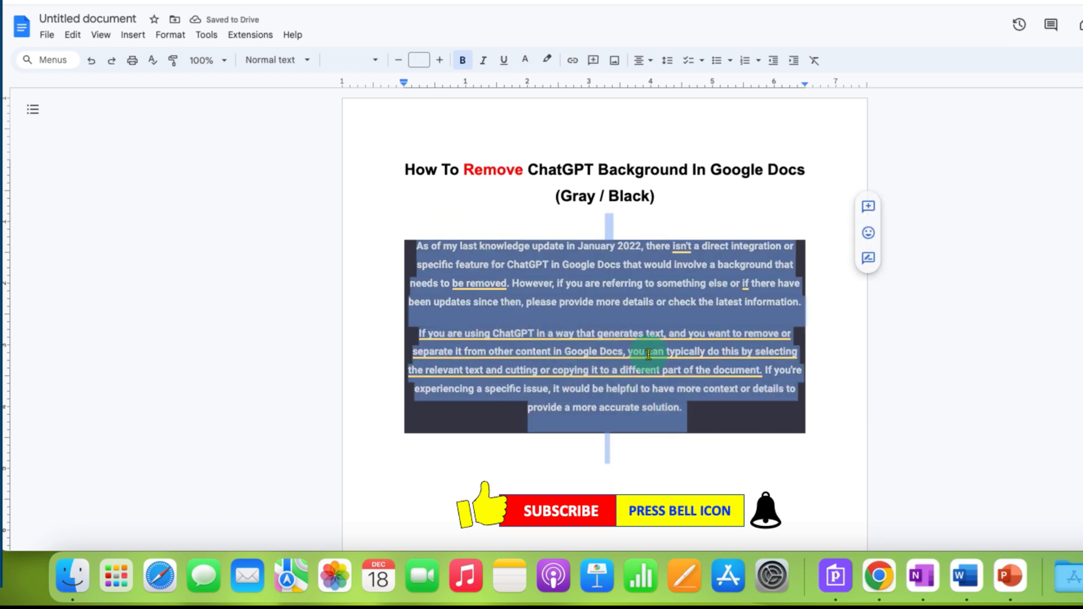
pyautogui.rightClick(648, 354)
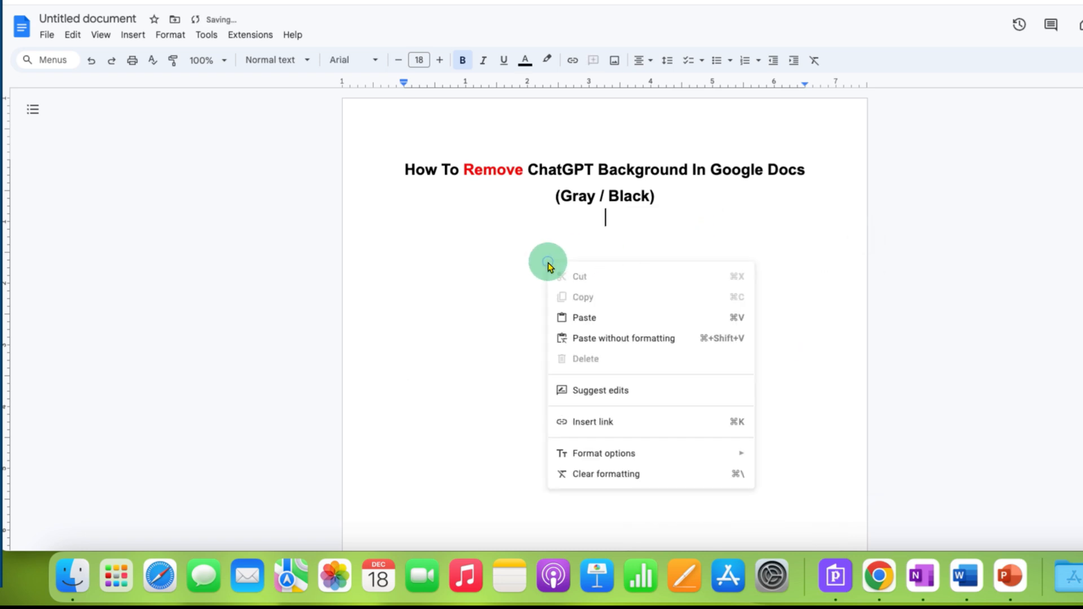
pyautogui.moveTo(613, 348)
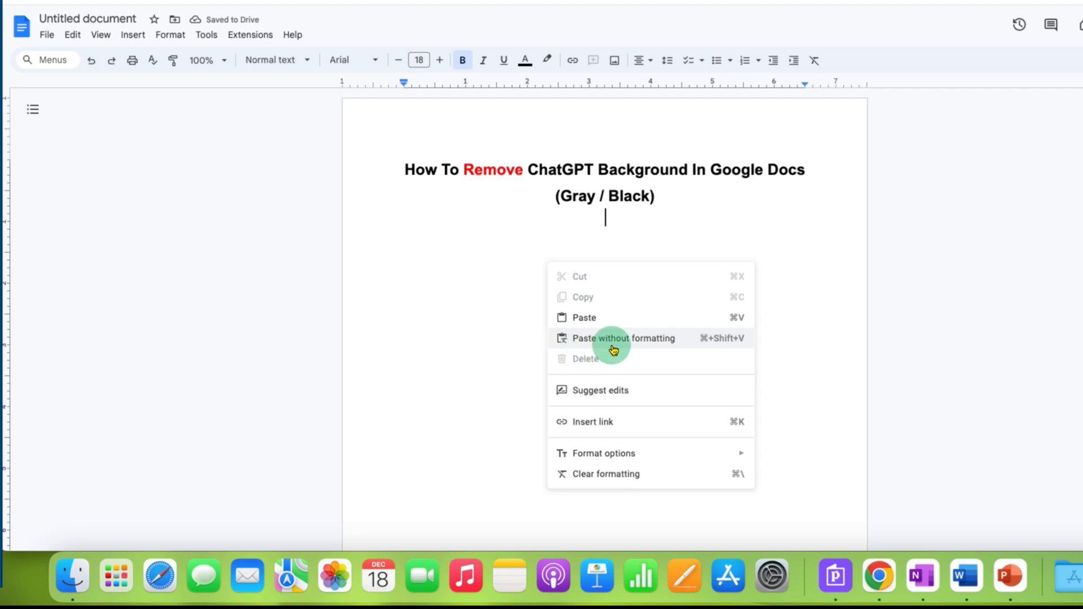
pyautogui.moveTo(627, 345)
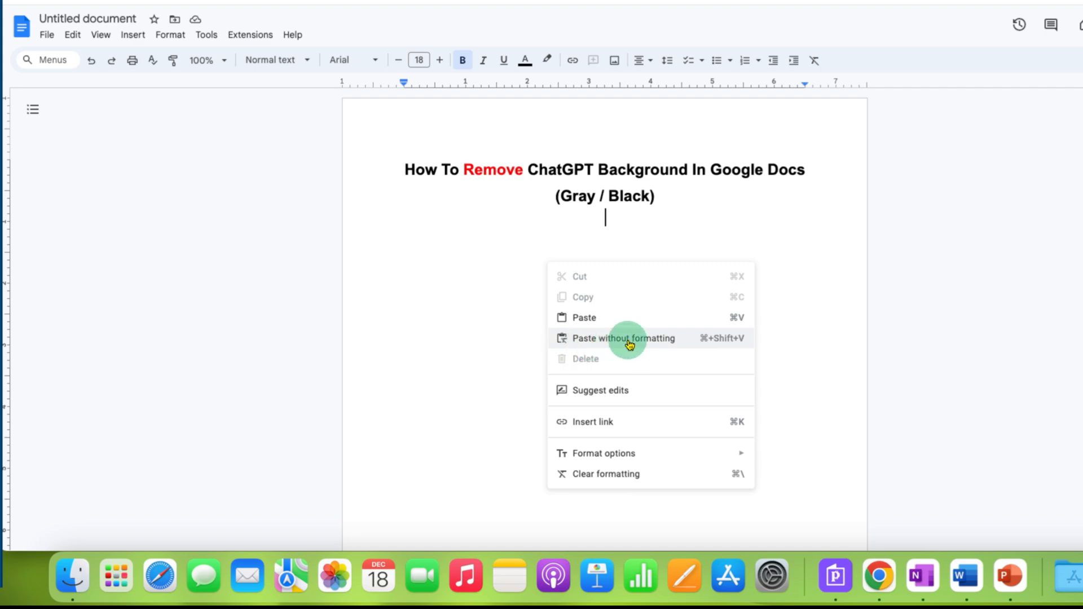
pyautogui.click(623, 338)
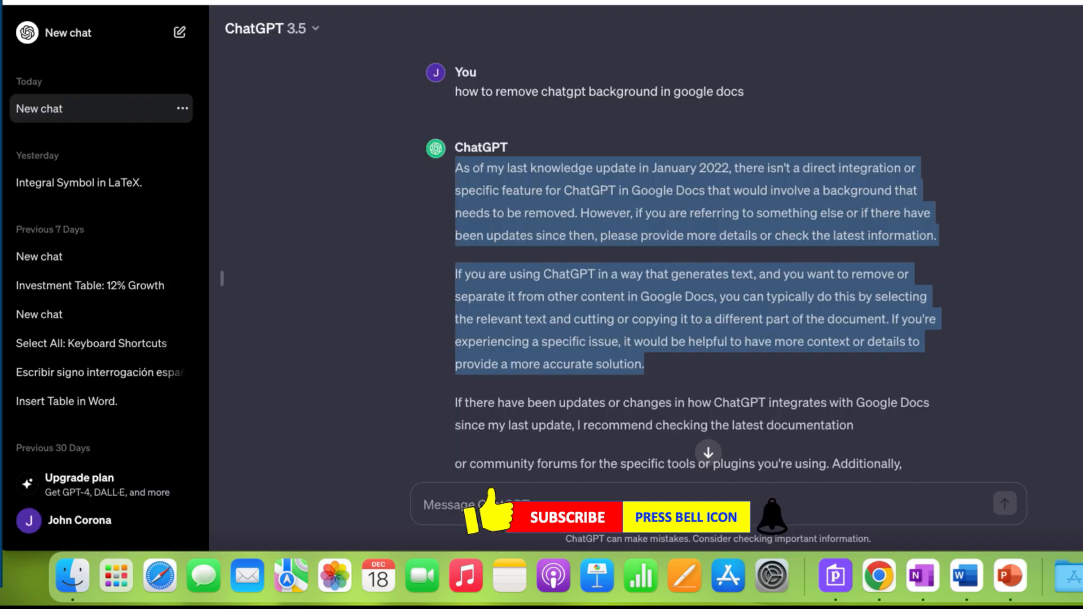
# Step: Scroll down the ChatGPT page to reach the answer paragraphs
pyautogui.scroll(-3)
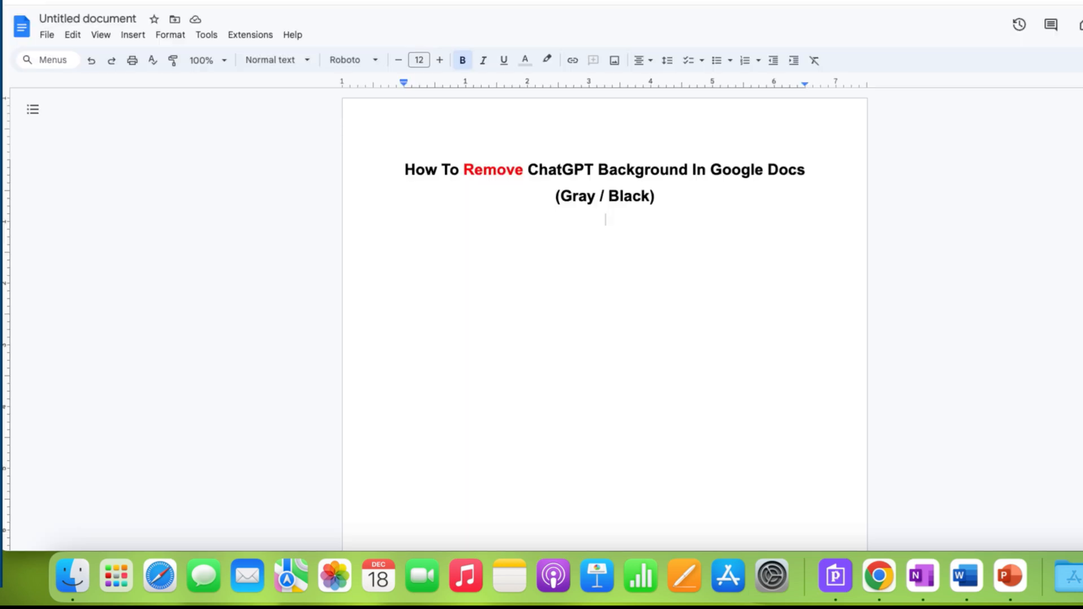
# Step: Paste the ChatGPT answer onto the line under the title
pyautogui.rightClick(585, 246)
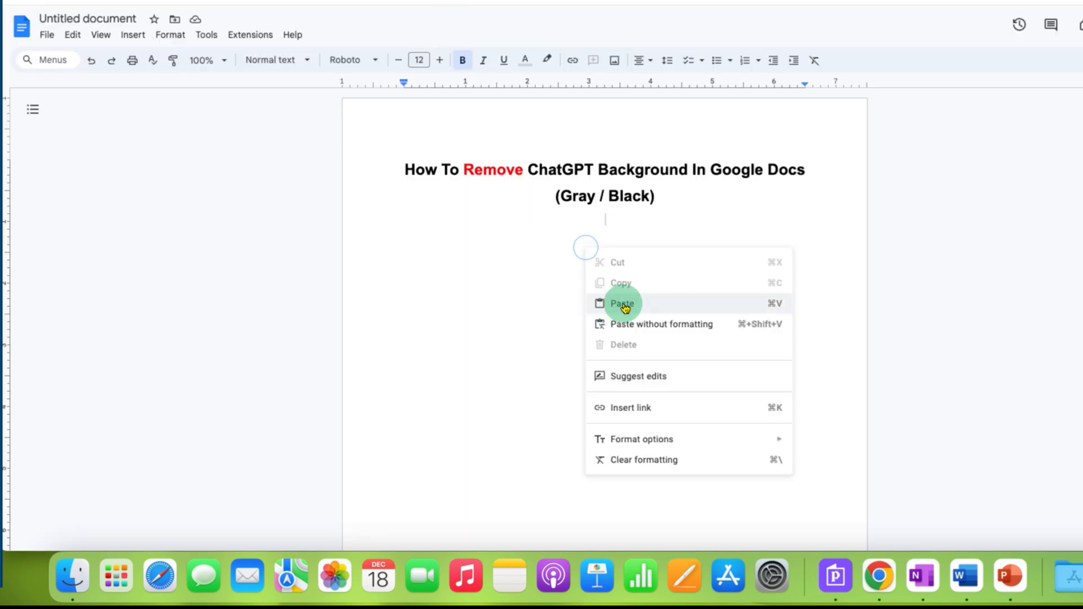
pyautogui.click(621, 302)
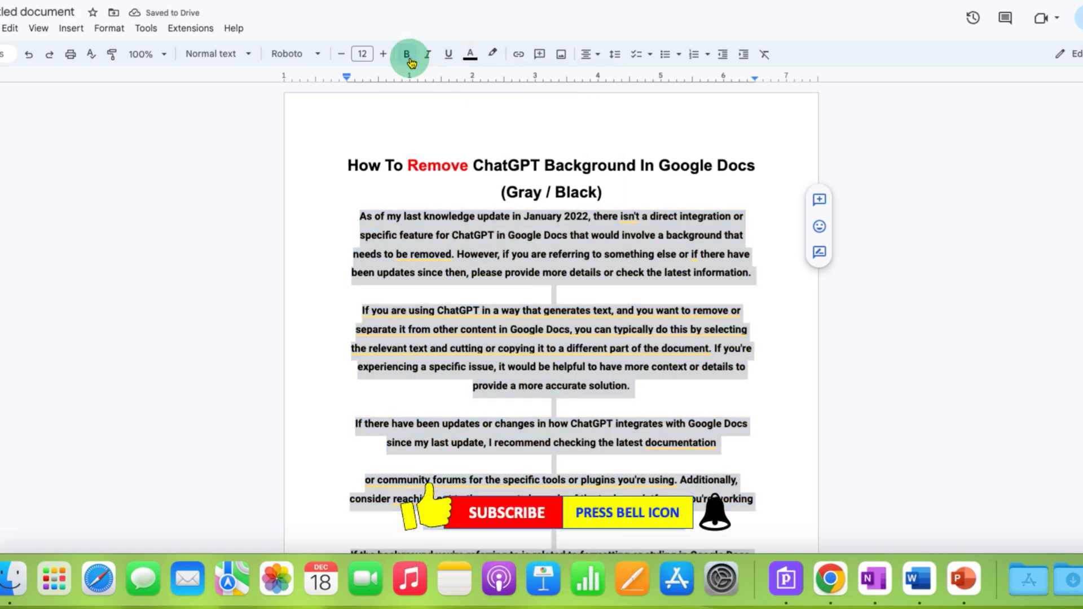
# Step: Remove bold from the pasted answer and deselect it by clicking in the title
pyautogui.click(406, 54)
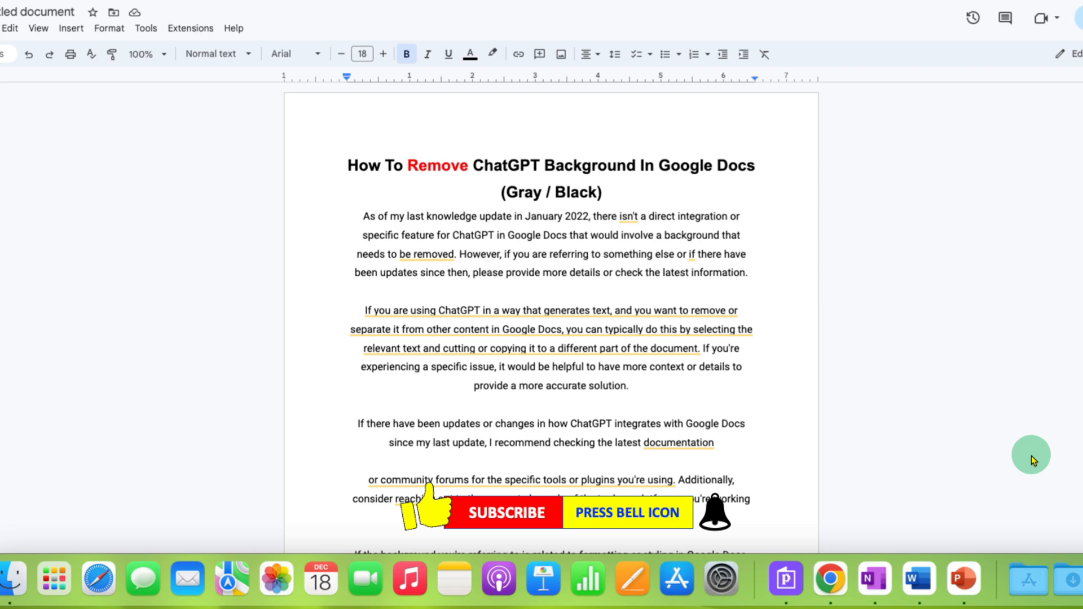
pyautogui.click(679, 165)
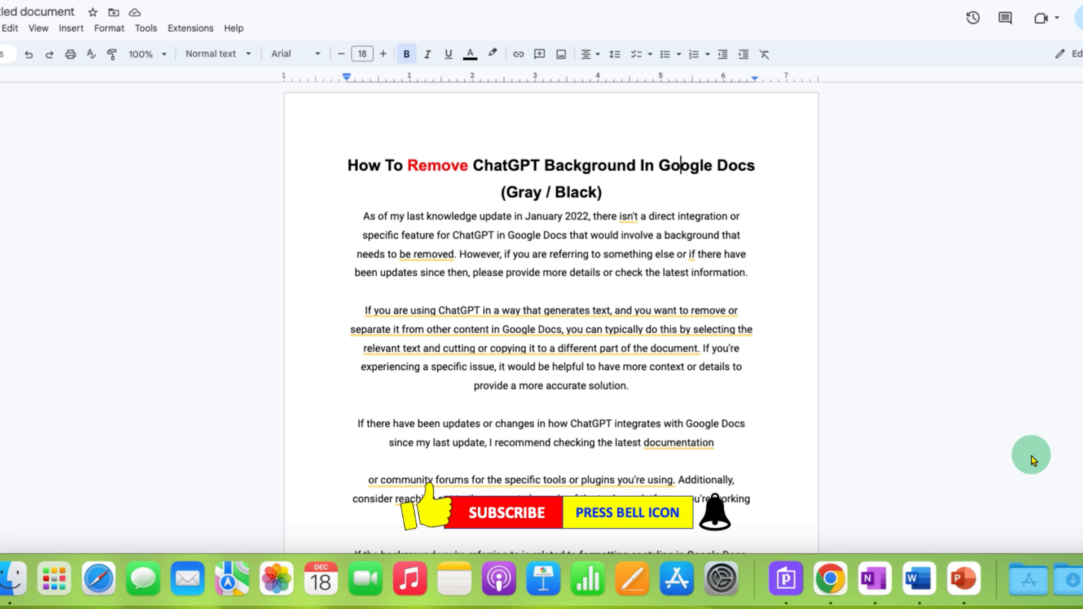